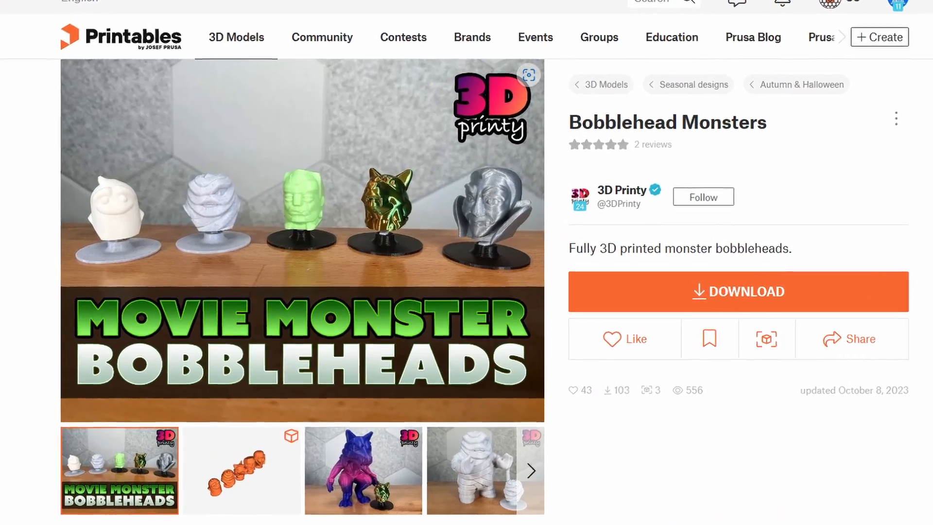
- Show the Speed category of the print settings with print, wall, travel and initial layer speeds
scroll(down, 3)
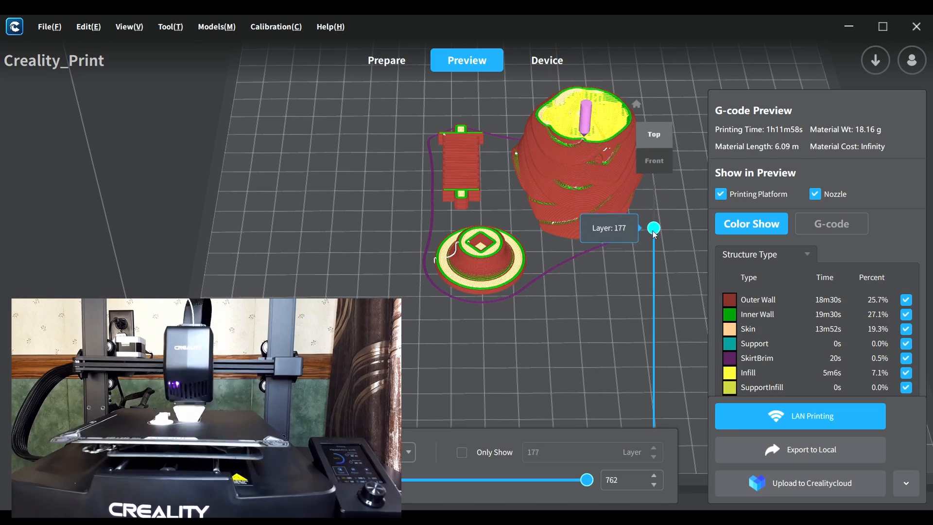
drag(653, 227, 653, 368)
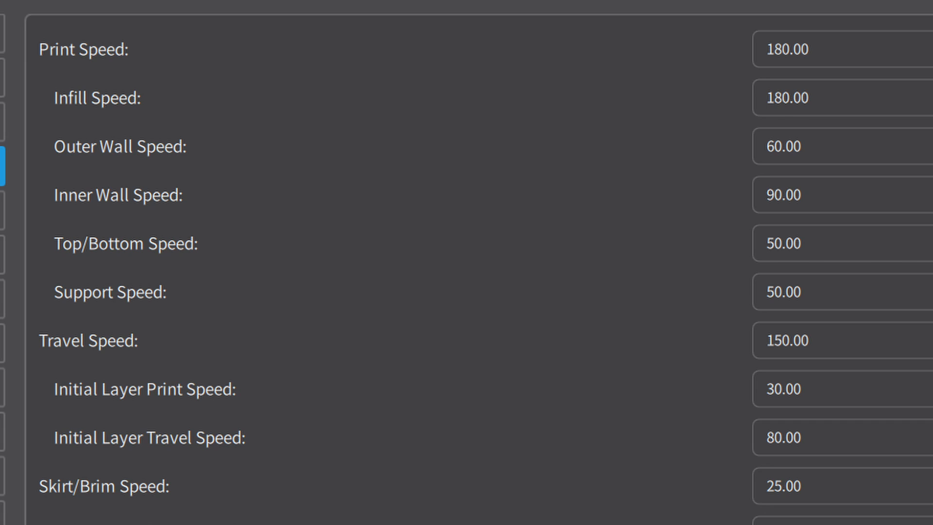
click(55, 266)
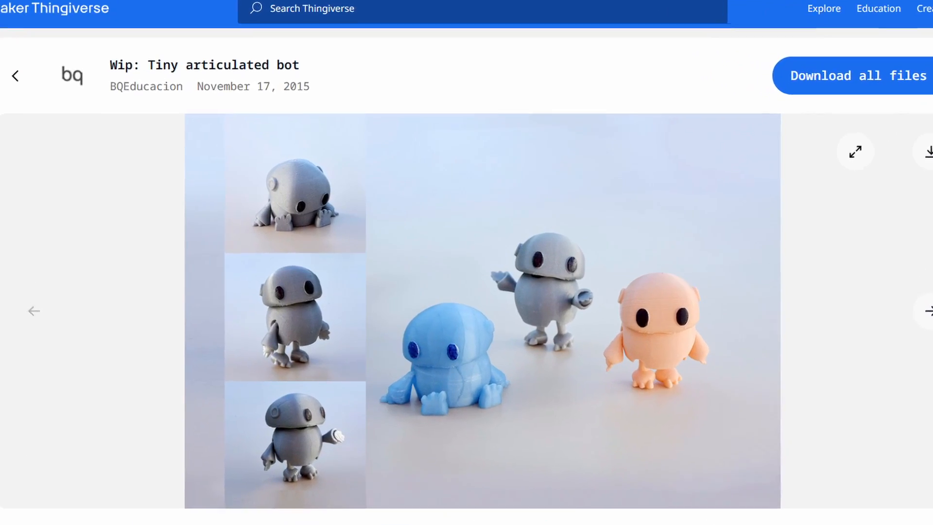
scroll(down, 3)
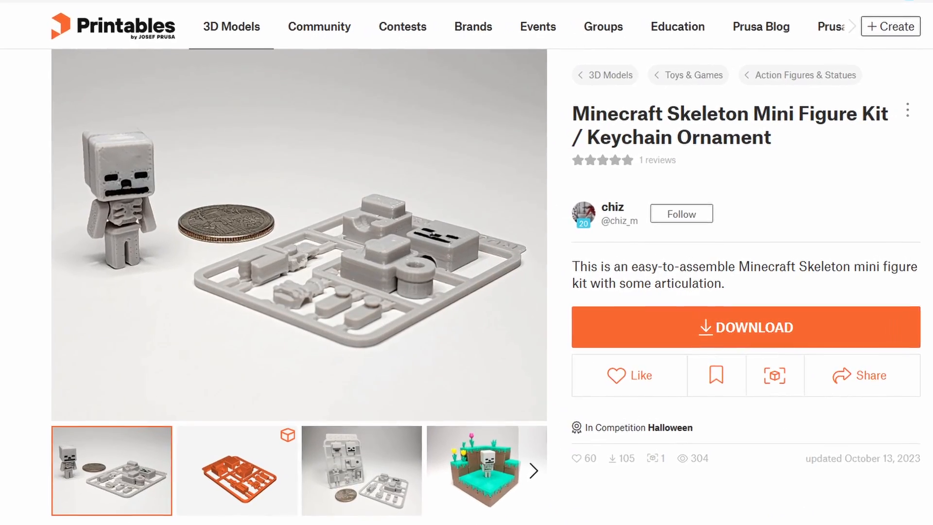
scroll(down, 3)
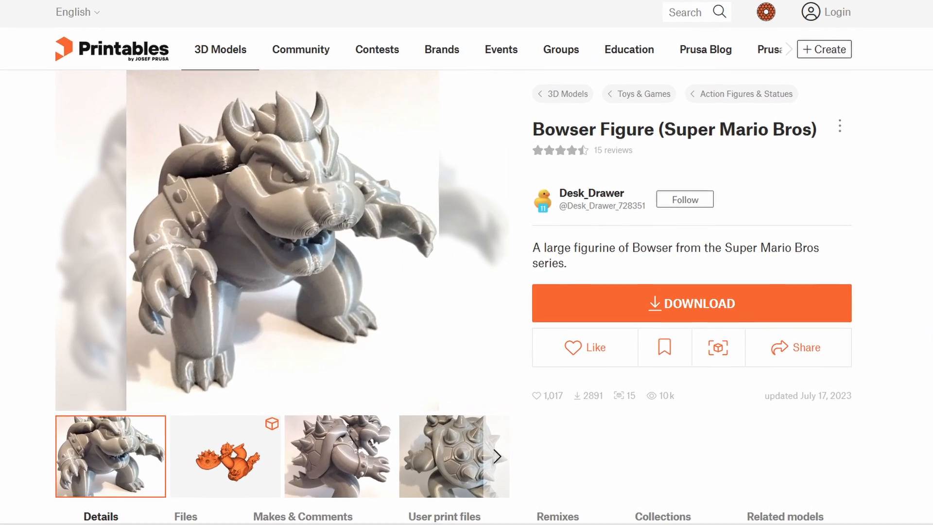
- Scroll the Bowser Figure (Super Mario Bros) page down toward its Download button
scroll(down, 3)
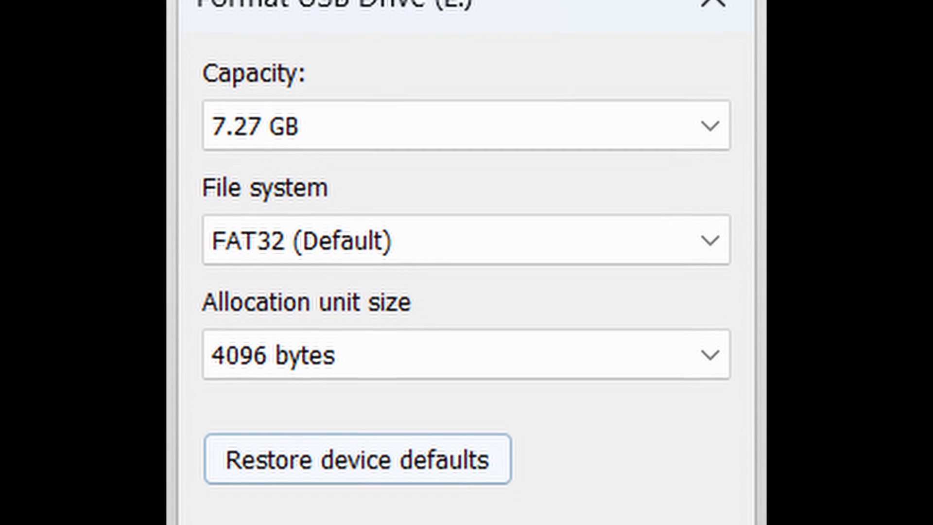
- Scroll through the format options for FAT32, 4096-byte allocation and label Ender_3_V3
scroll(down, 3)
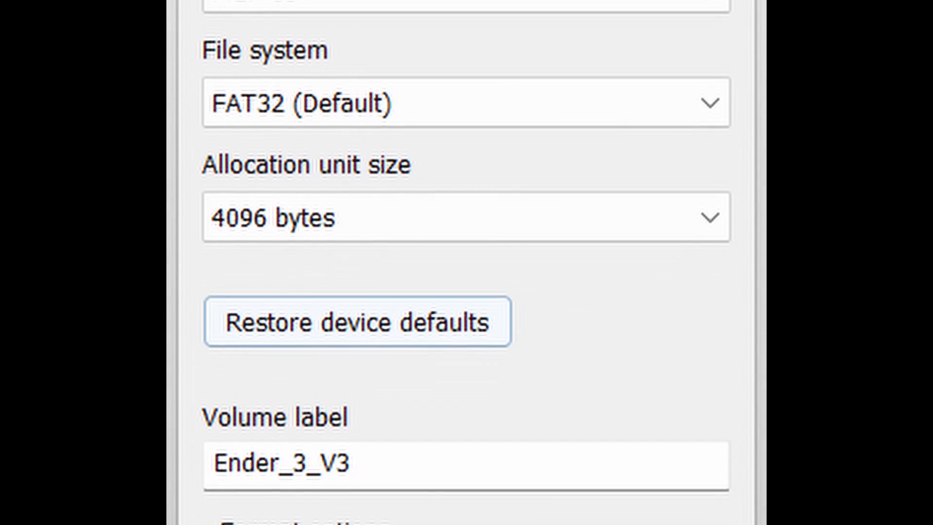
scroll(down, 3)
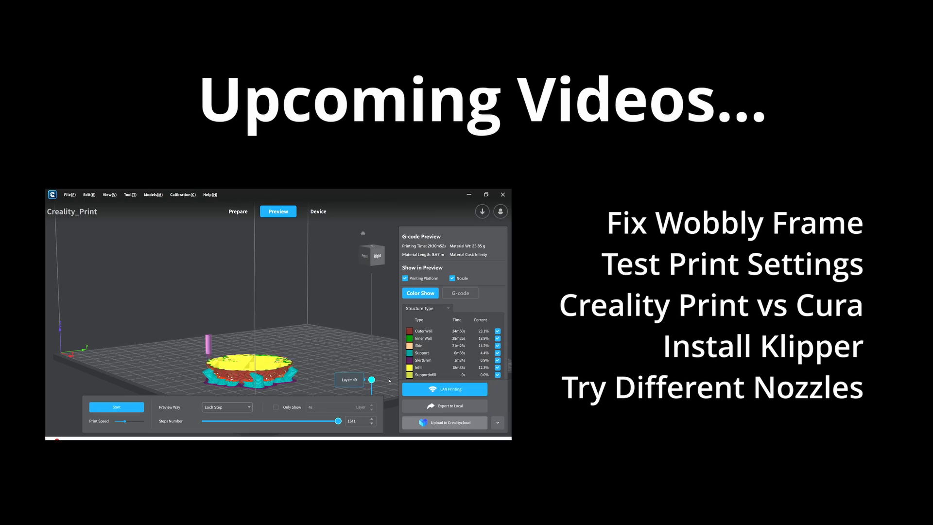
- Slide the layer bar upward to play the bowl model's G-code preview to layer 252
drag(373, 378, 372, 327)
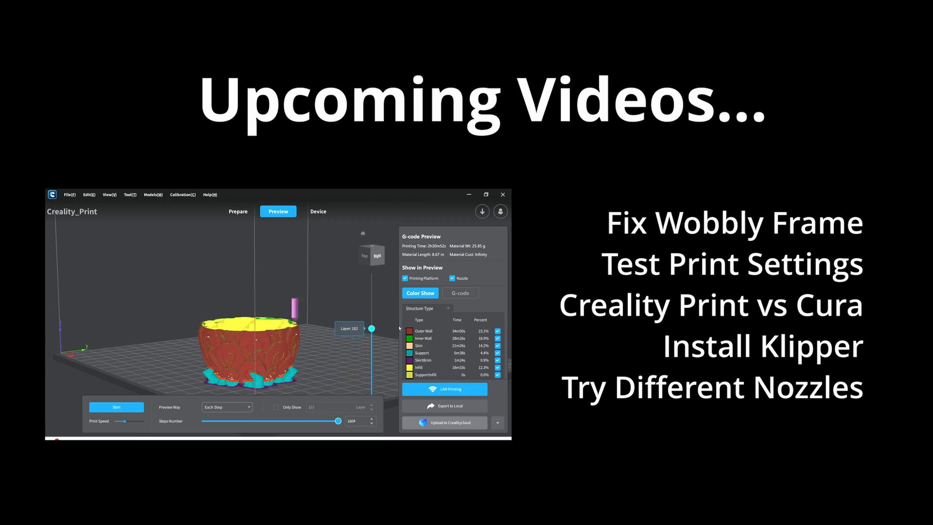